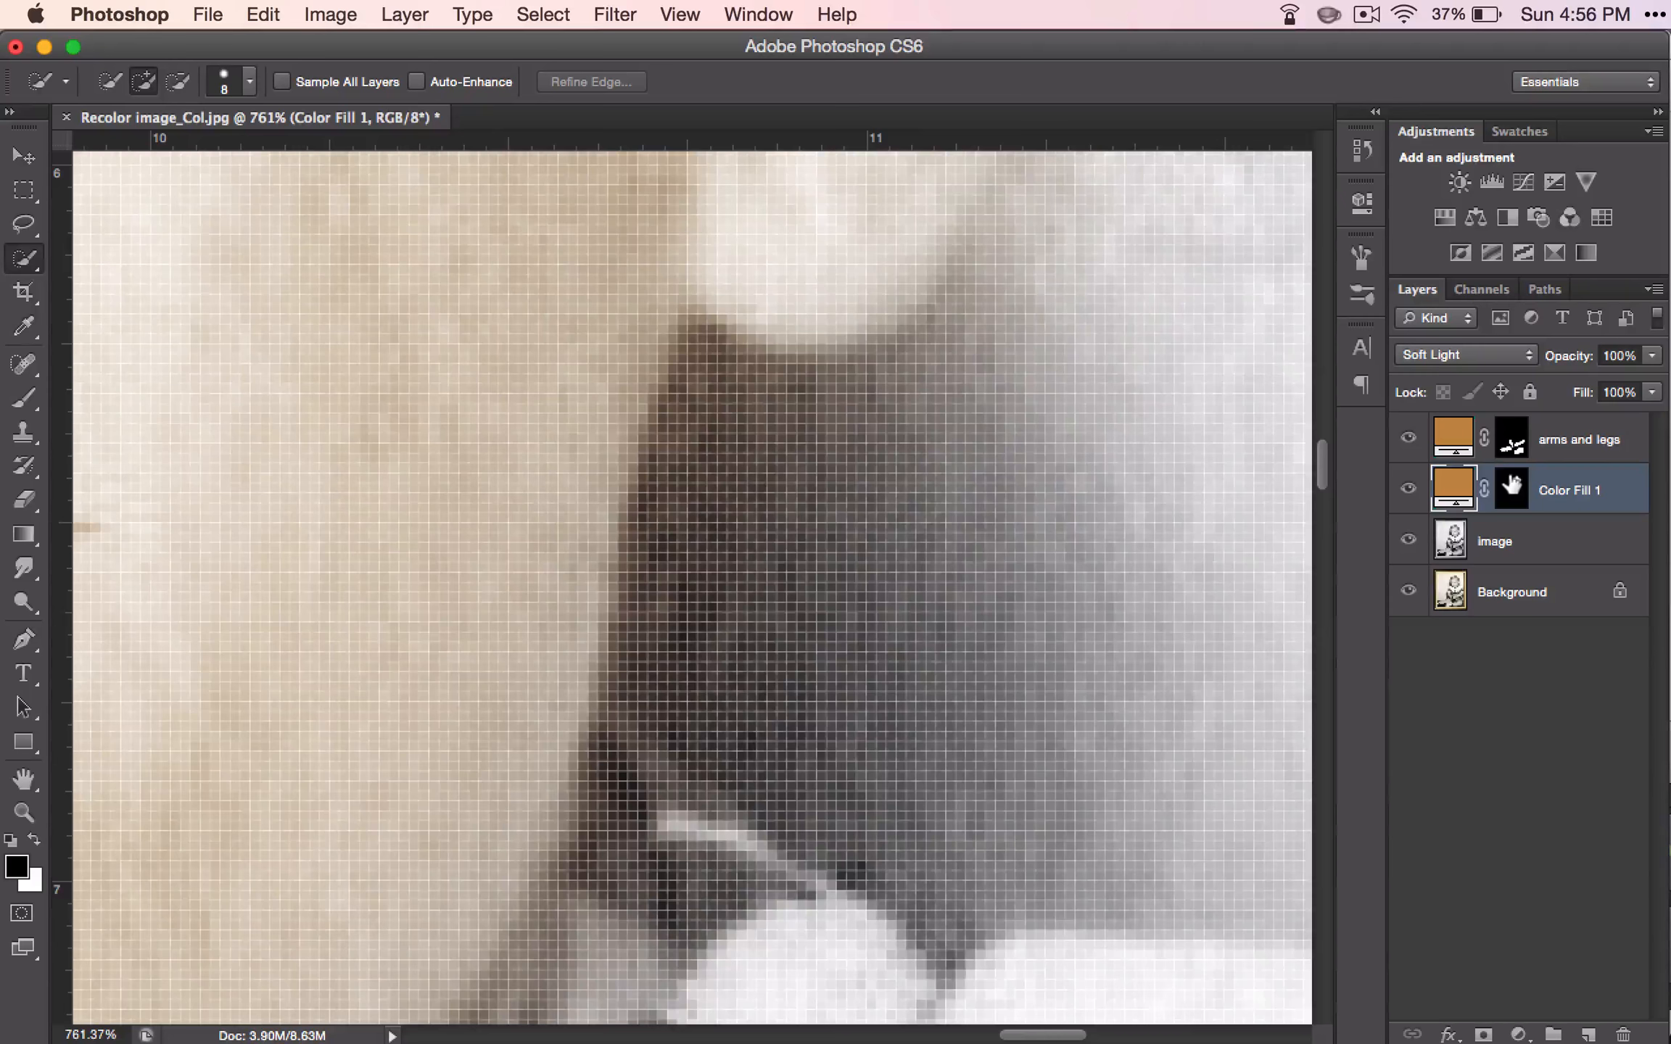
Step: Target the Color Fill 1 layer mask thumbnail for editing
{"action": "left_click", "coordinate": [1511, 488]}
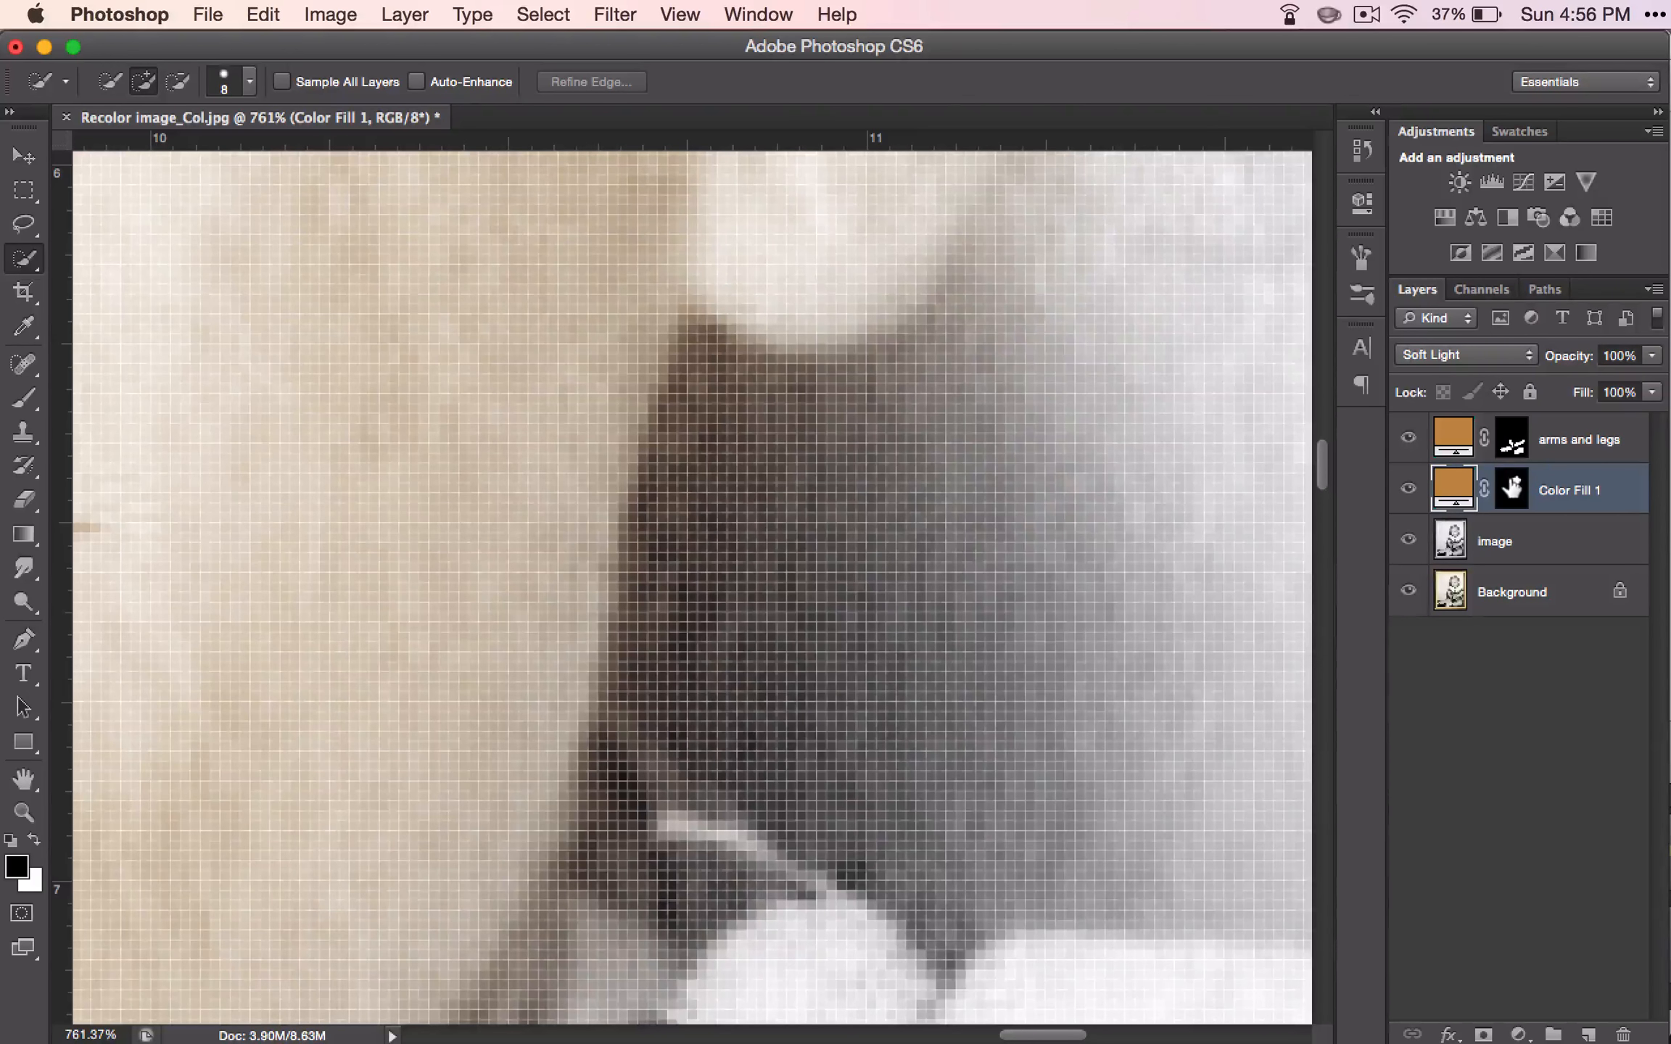
{"action": "left_click", "coordinate": [1512, 488]}
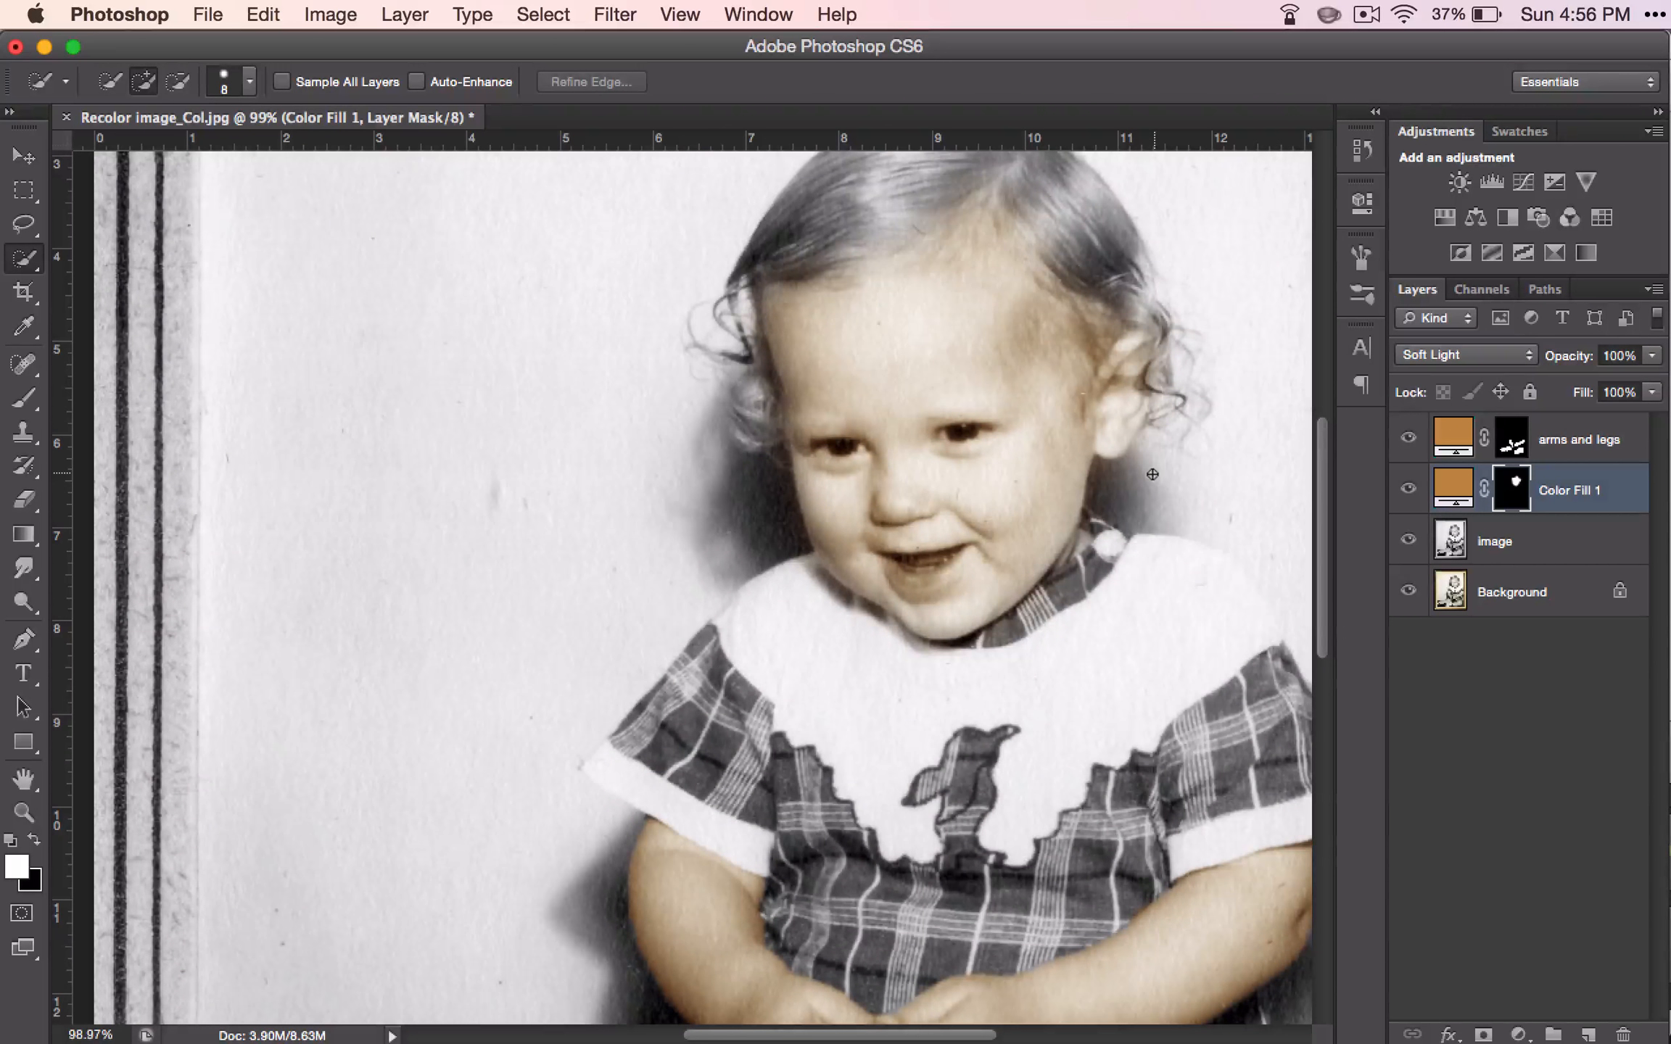
Step: Bring up the Color Fill 1 layer mask's context menu, then dismiss it
{"action": "right_click", "coordinate": [1512, 488]}
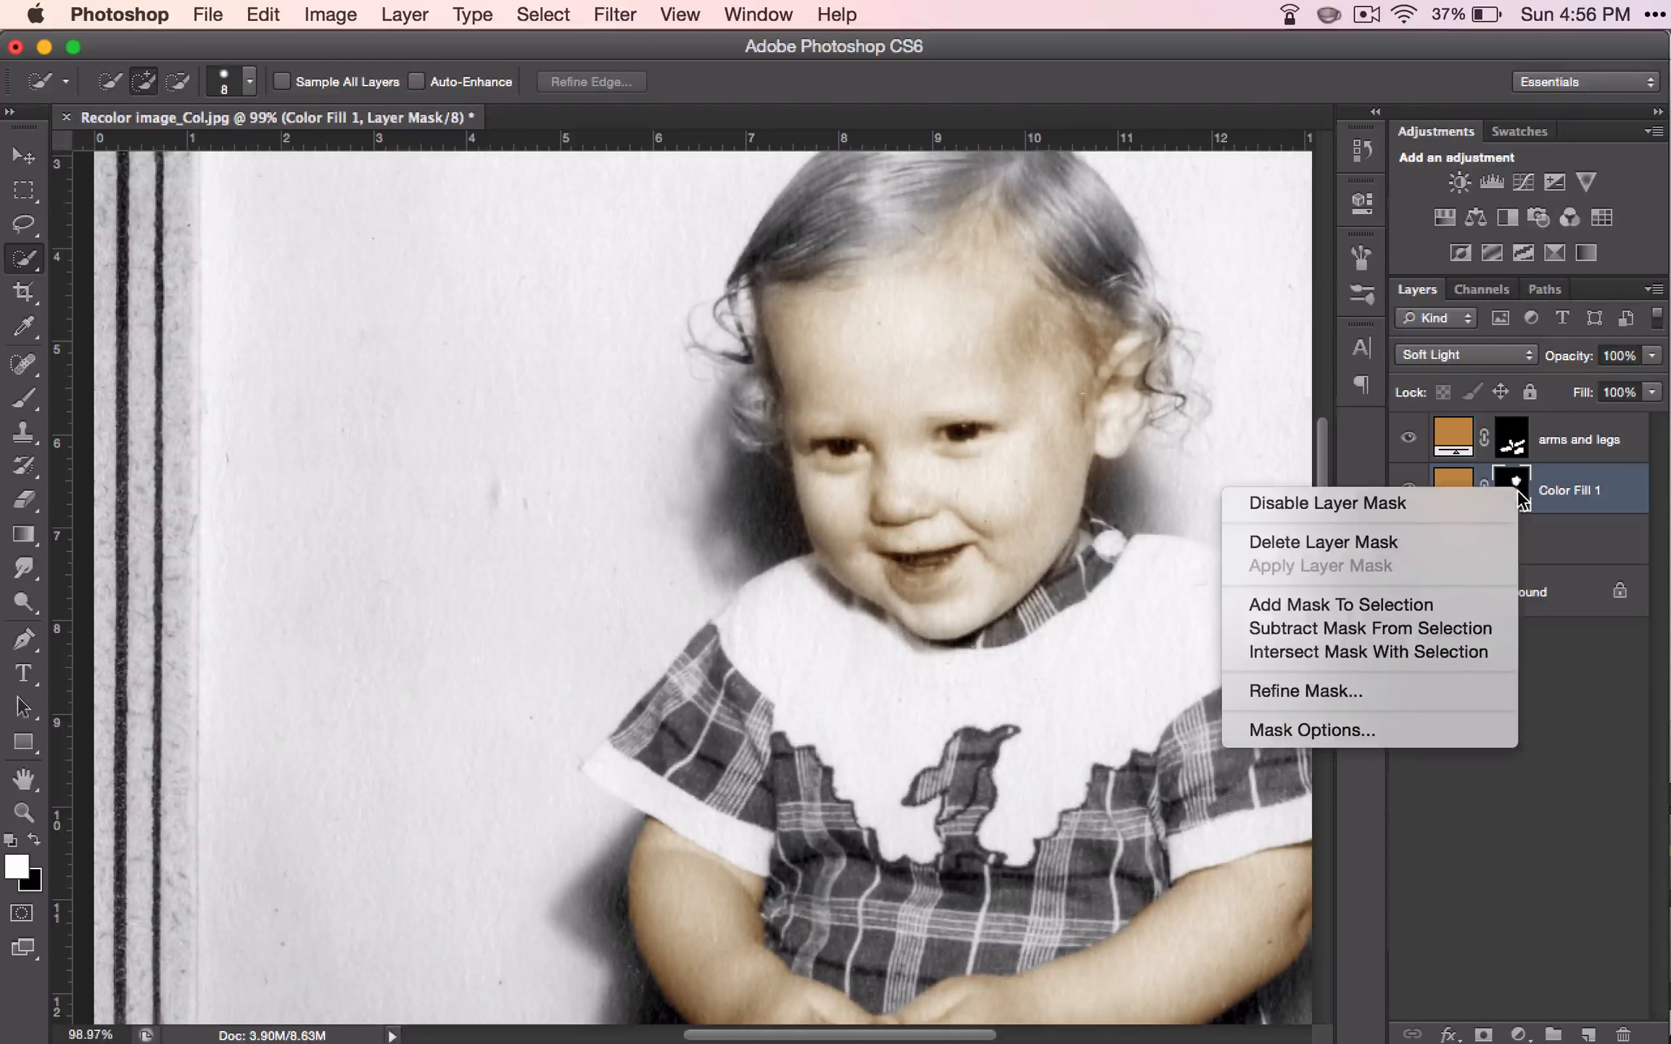
{"action": "left_click", "coordinate": [1326, 503]}
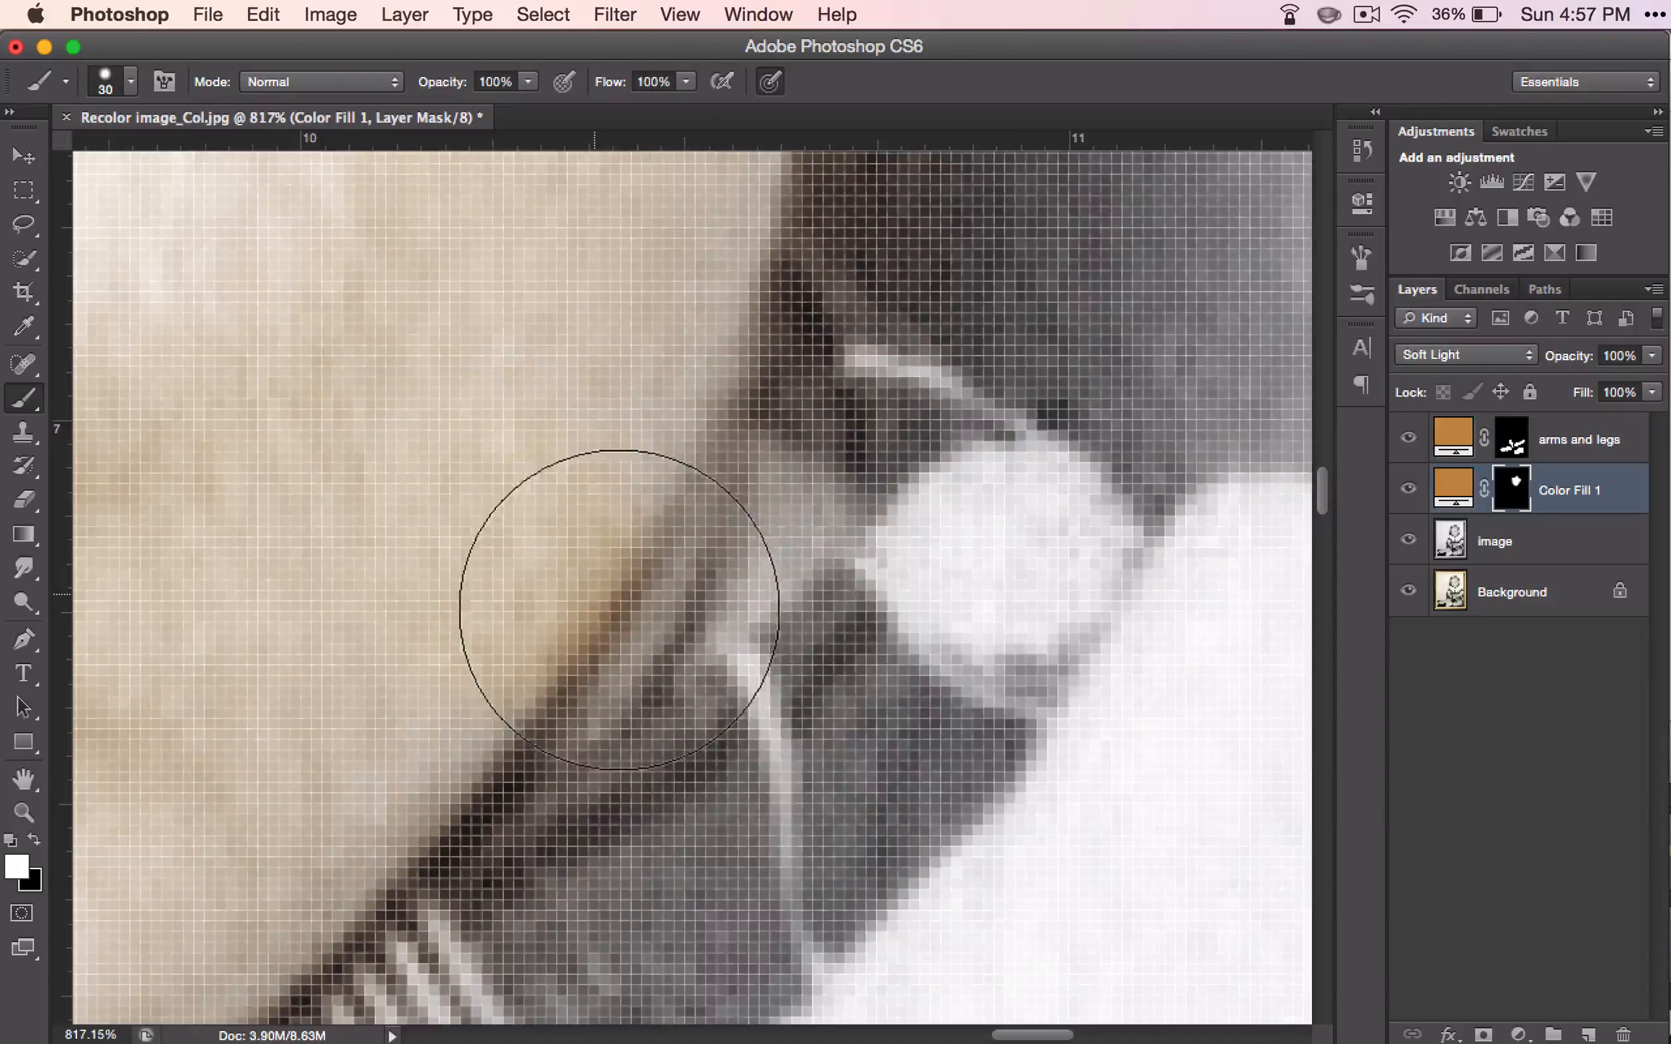
Step: Paint on the Color Fill 1 mask along the neck edge, removing part of the tint
{"action": "left_click_drag", "start_coordinate": [623, 608], "coordinate": [383, 559]}
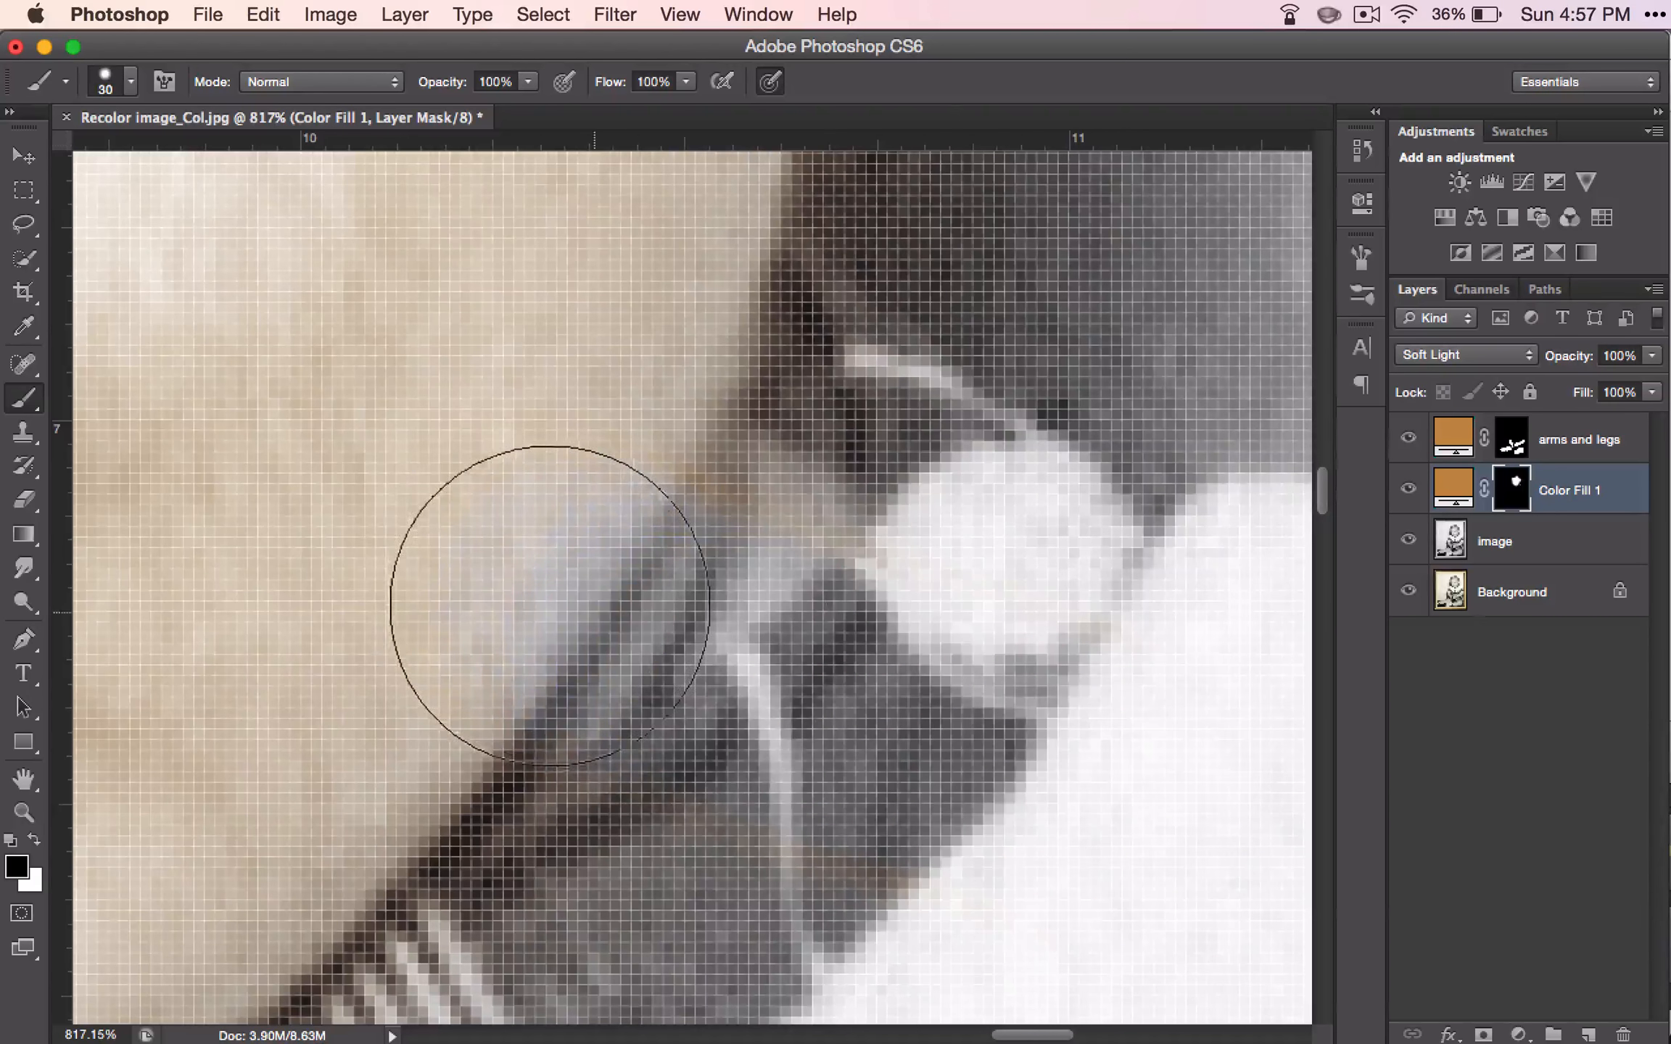
{"action": "left_click_drag", "start_coordinate": [551, 604], "coordinate": [859, 613]}
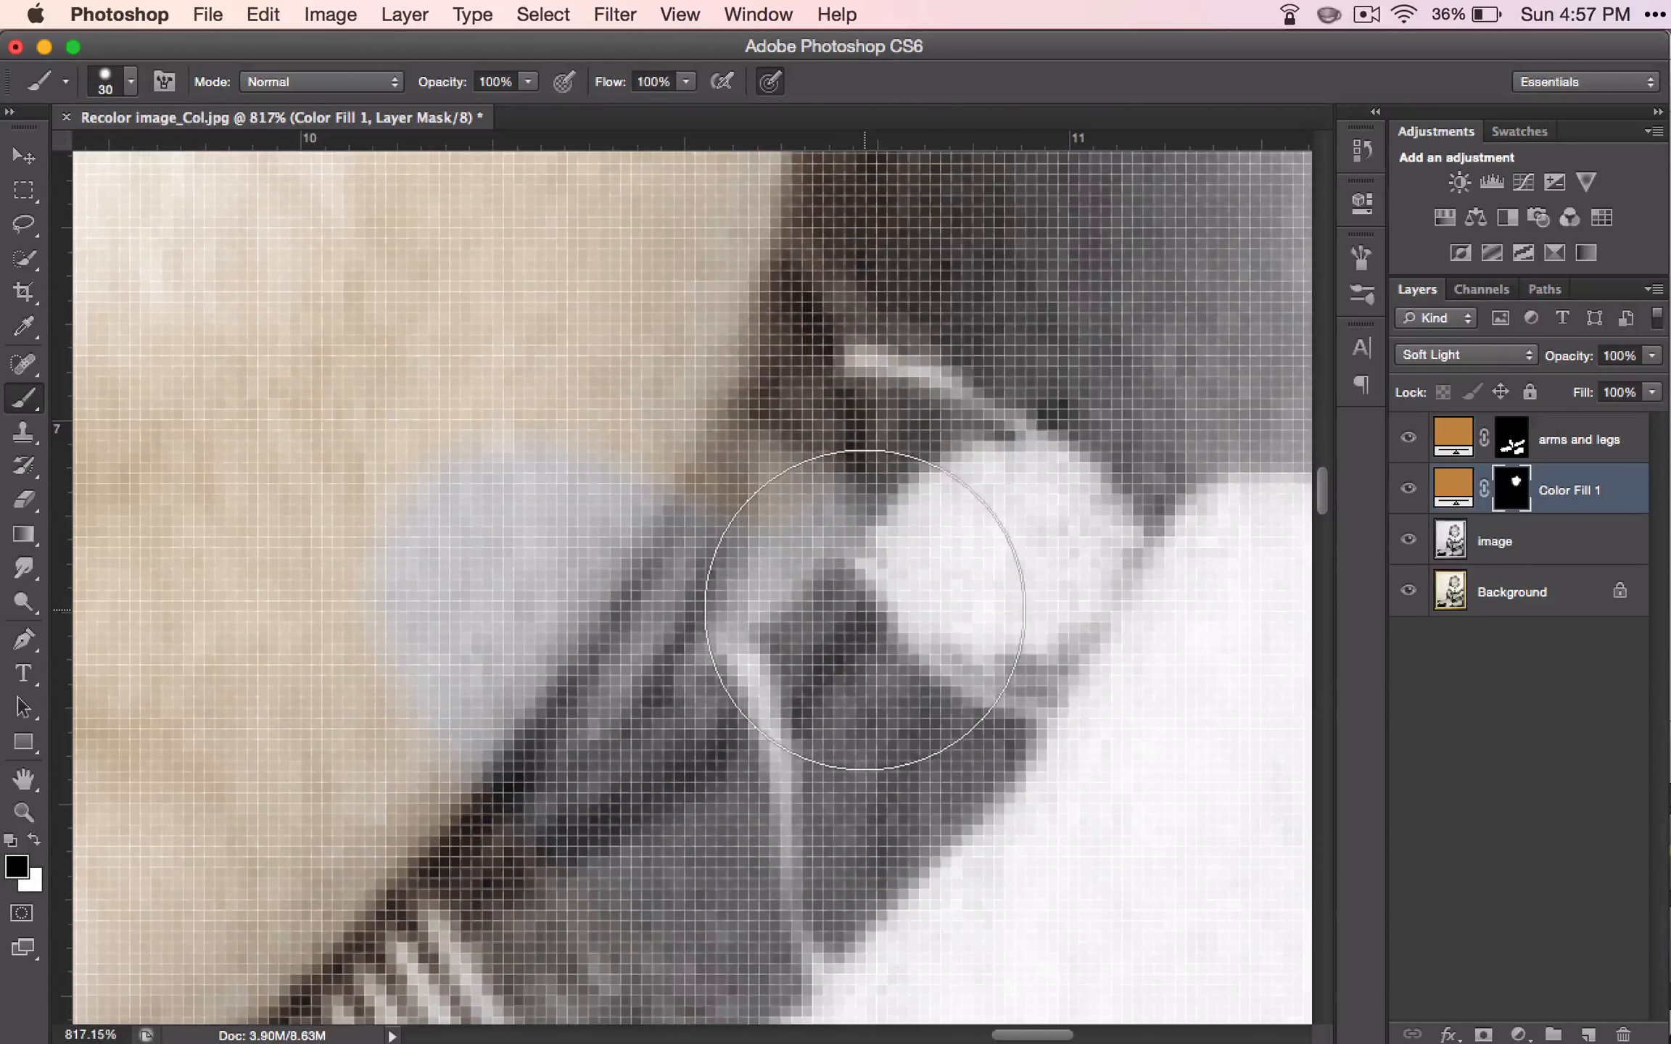
{"action": "left_click", "coordinate": [1511, 488]}
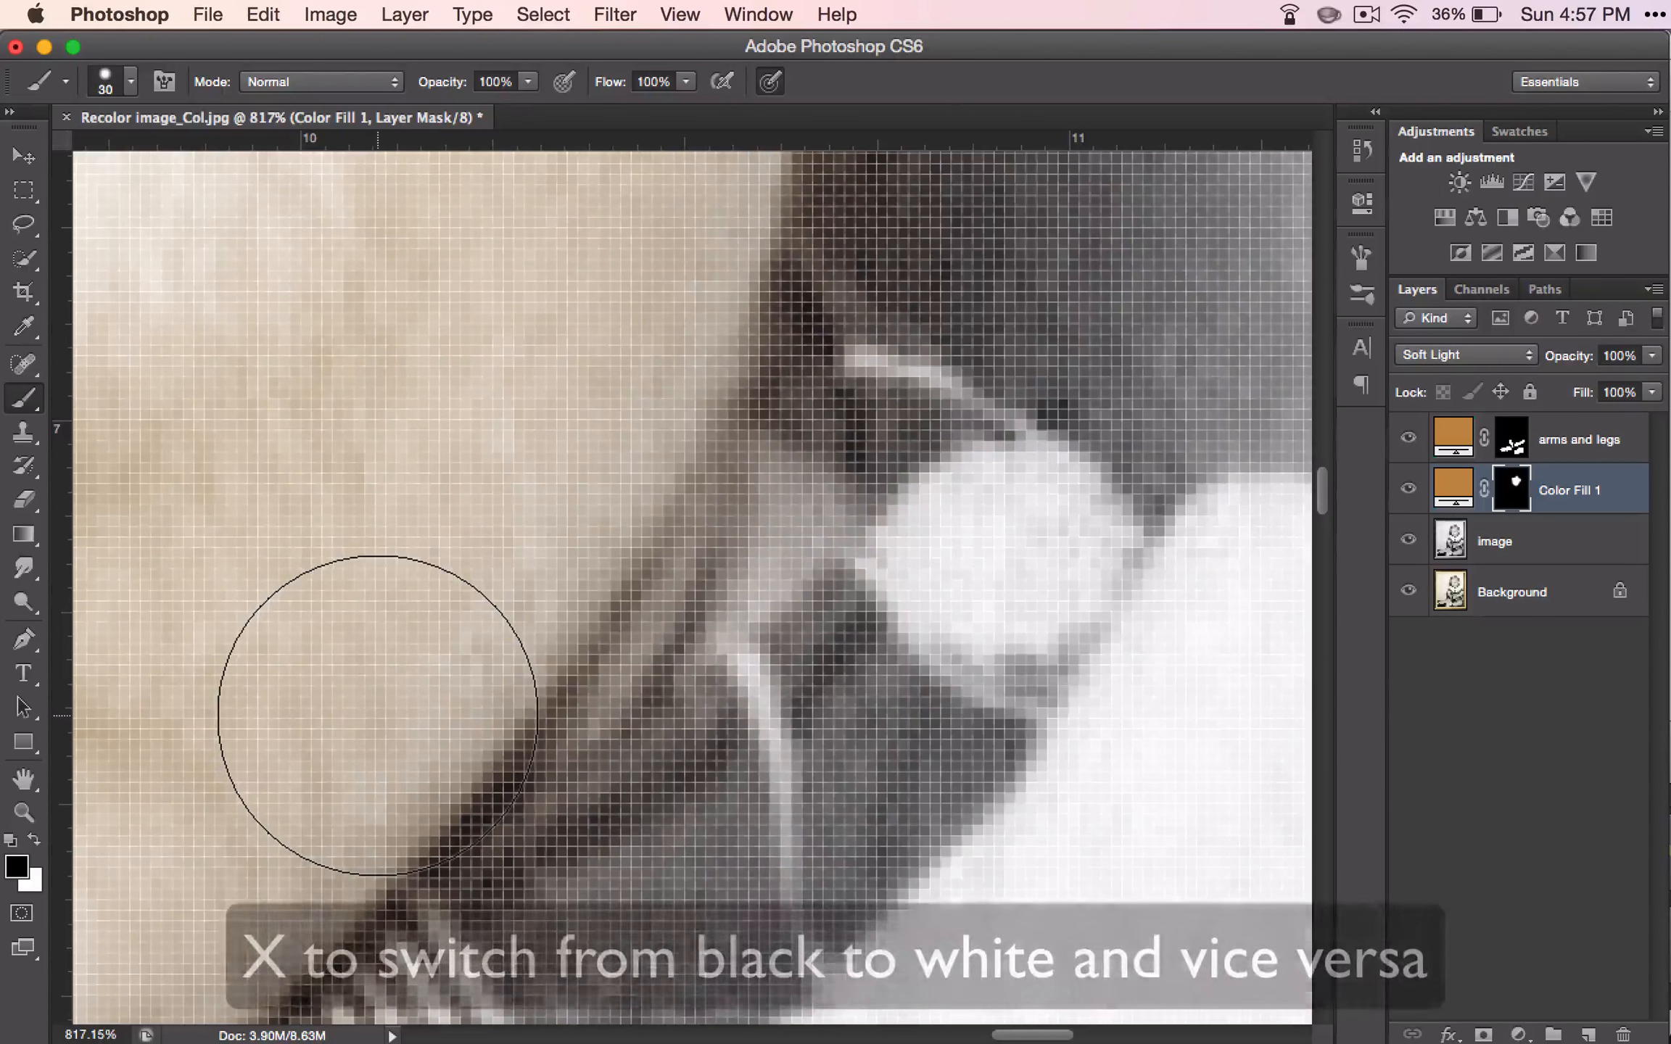
{"action": "mouse_move", "coordinate": [621, 488]}
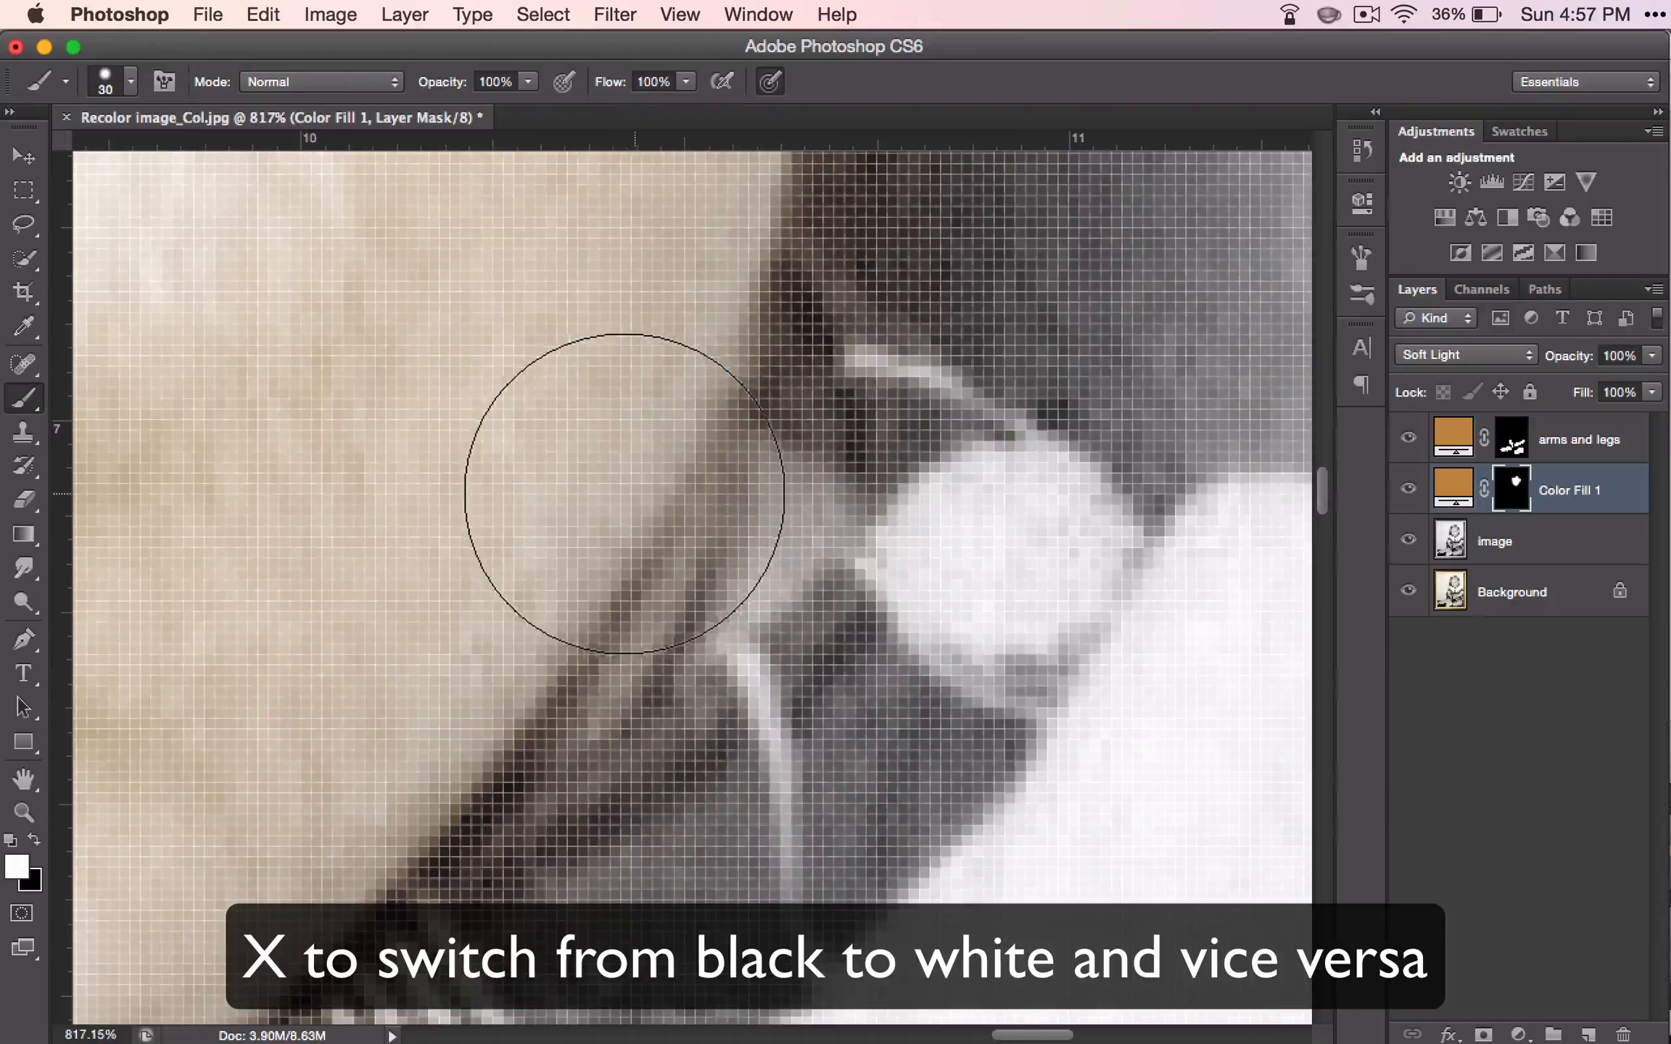
Step: Swap to white, paint the skin-tone tint down over the neck, and shrink the brush
{"action": "key", "text": "x"}
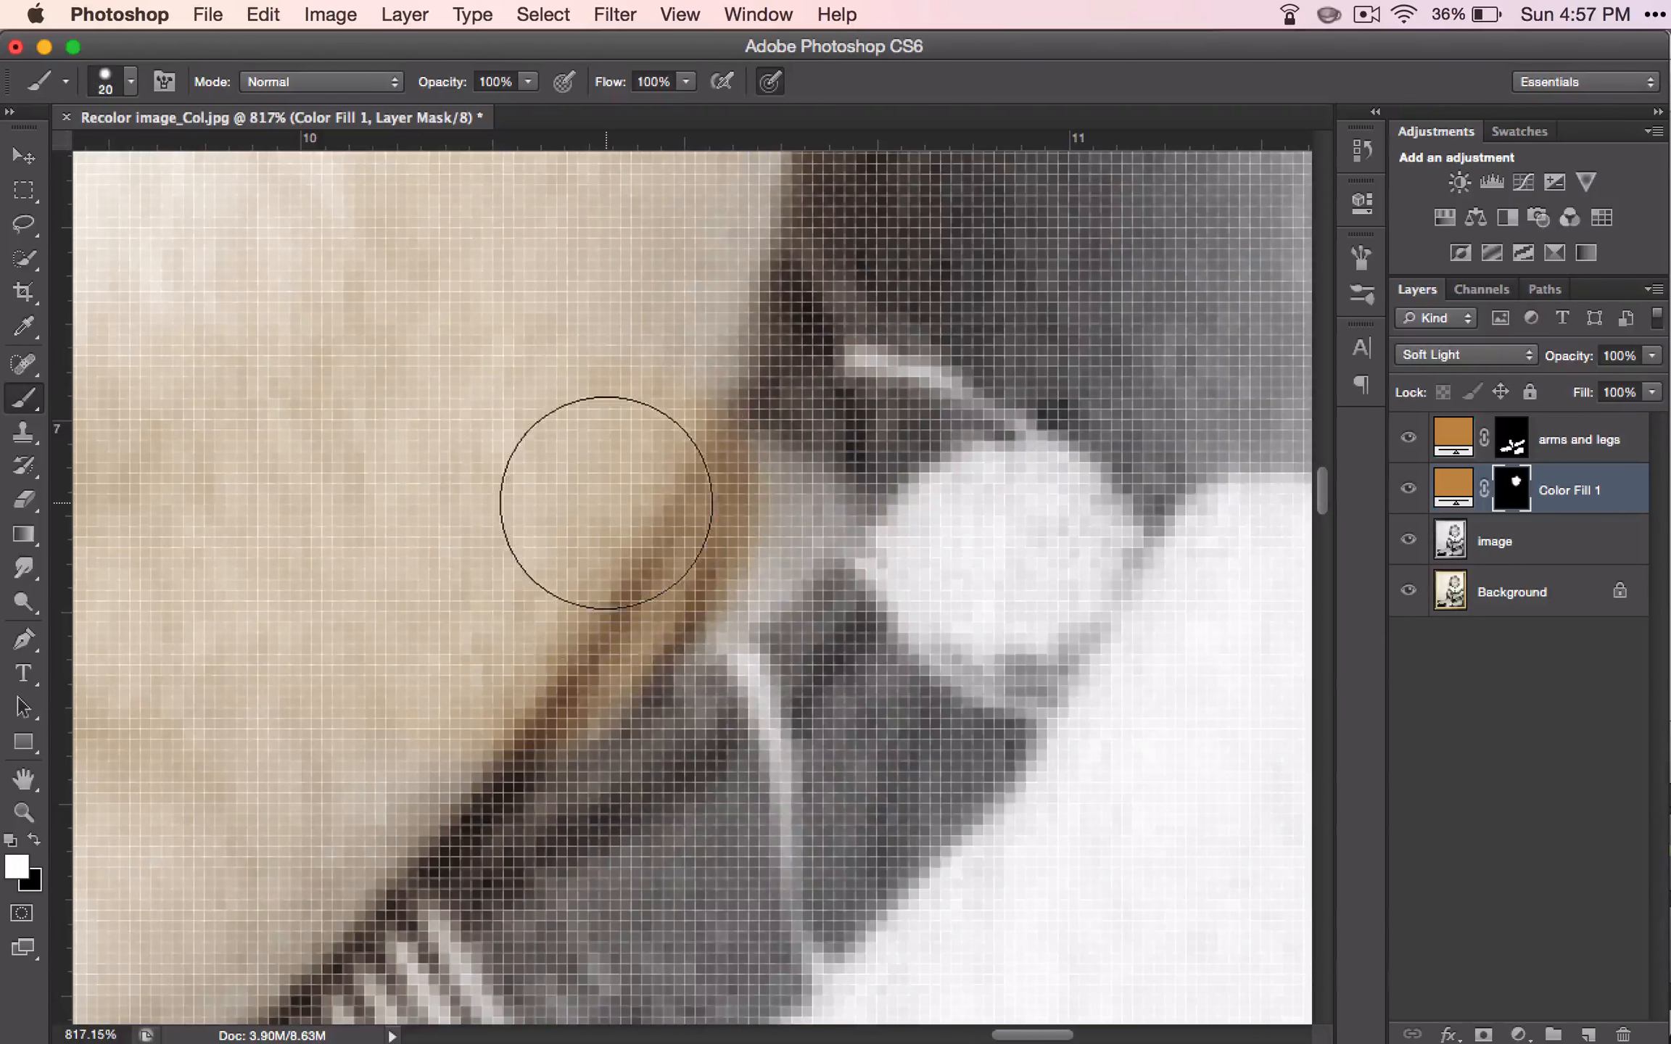
{"action": "left_click_drag", "start_coordinate": [605, 501], "coordinate": [650, 684]}
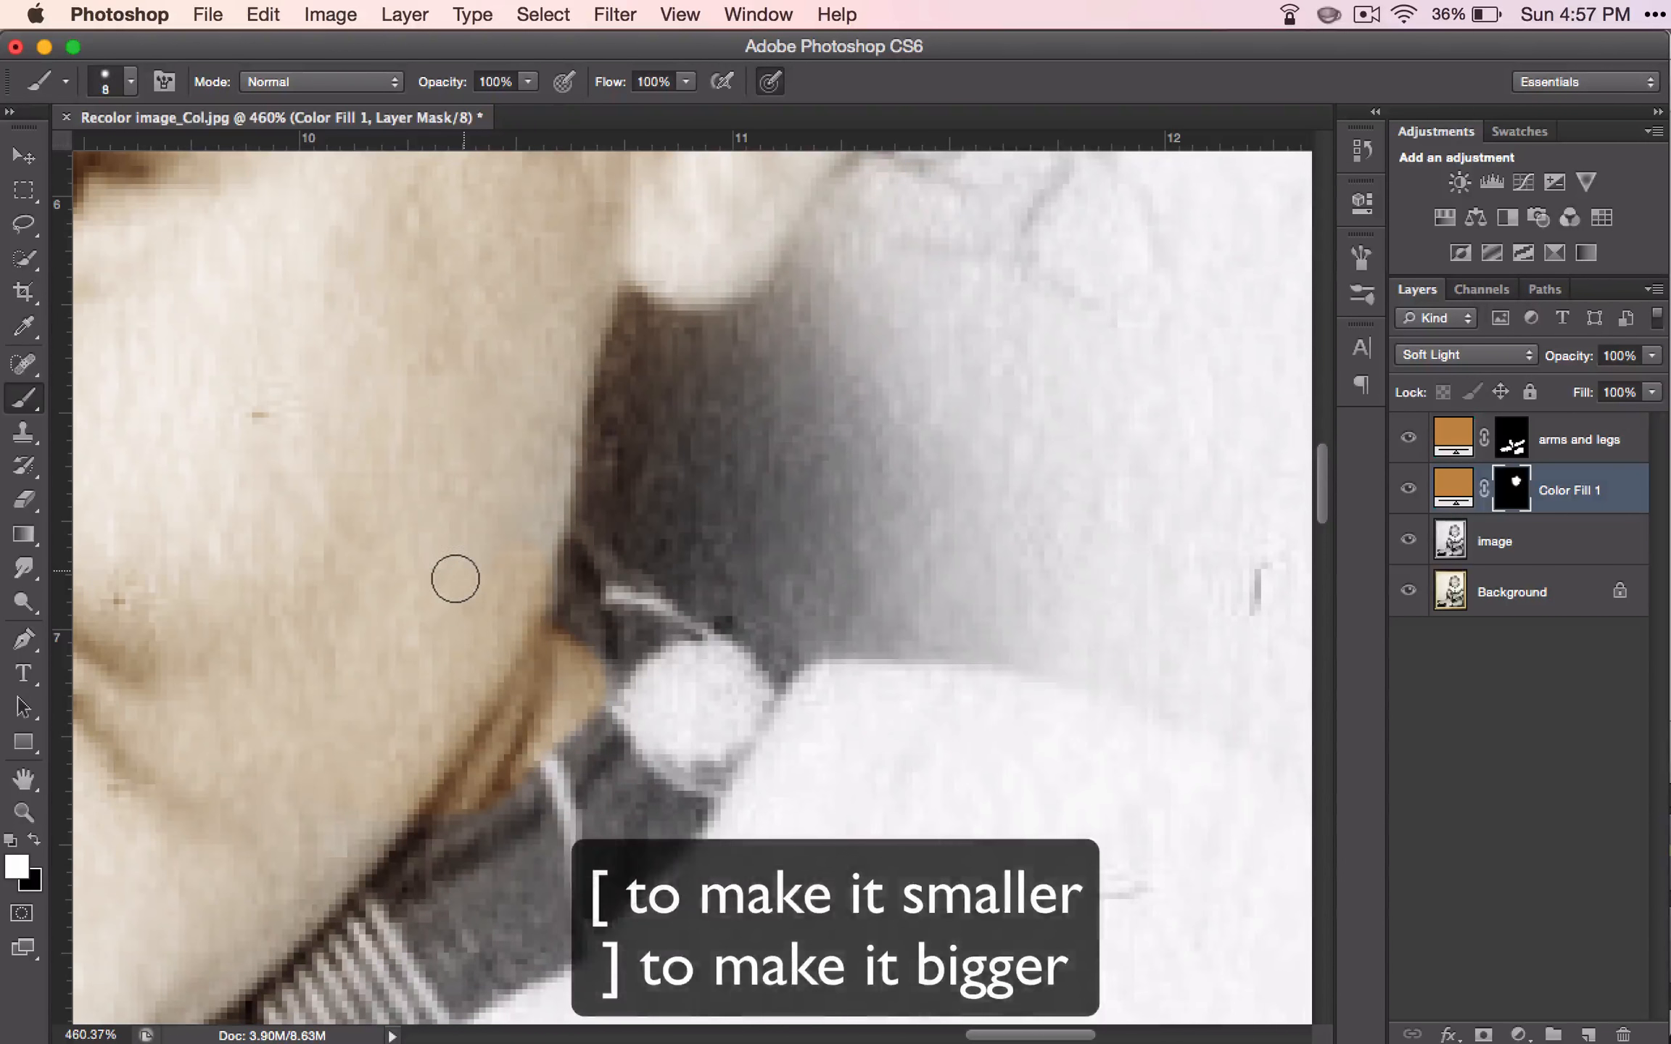
{"action": "key", "text": "]"}
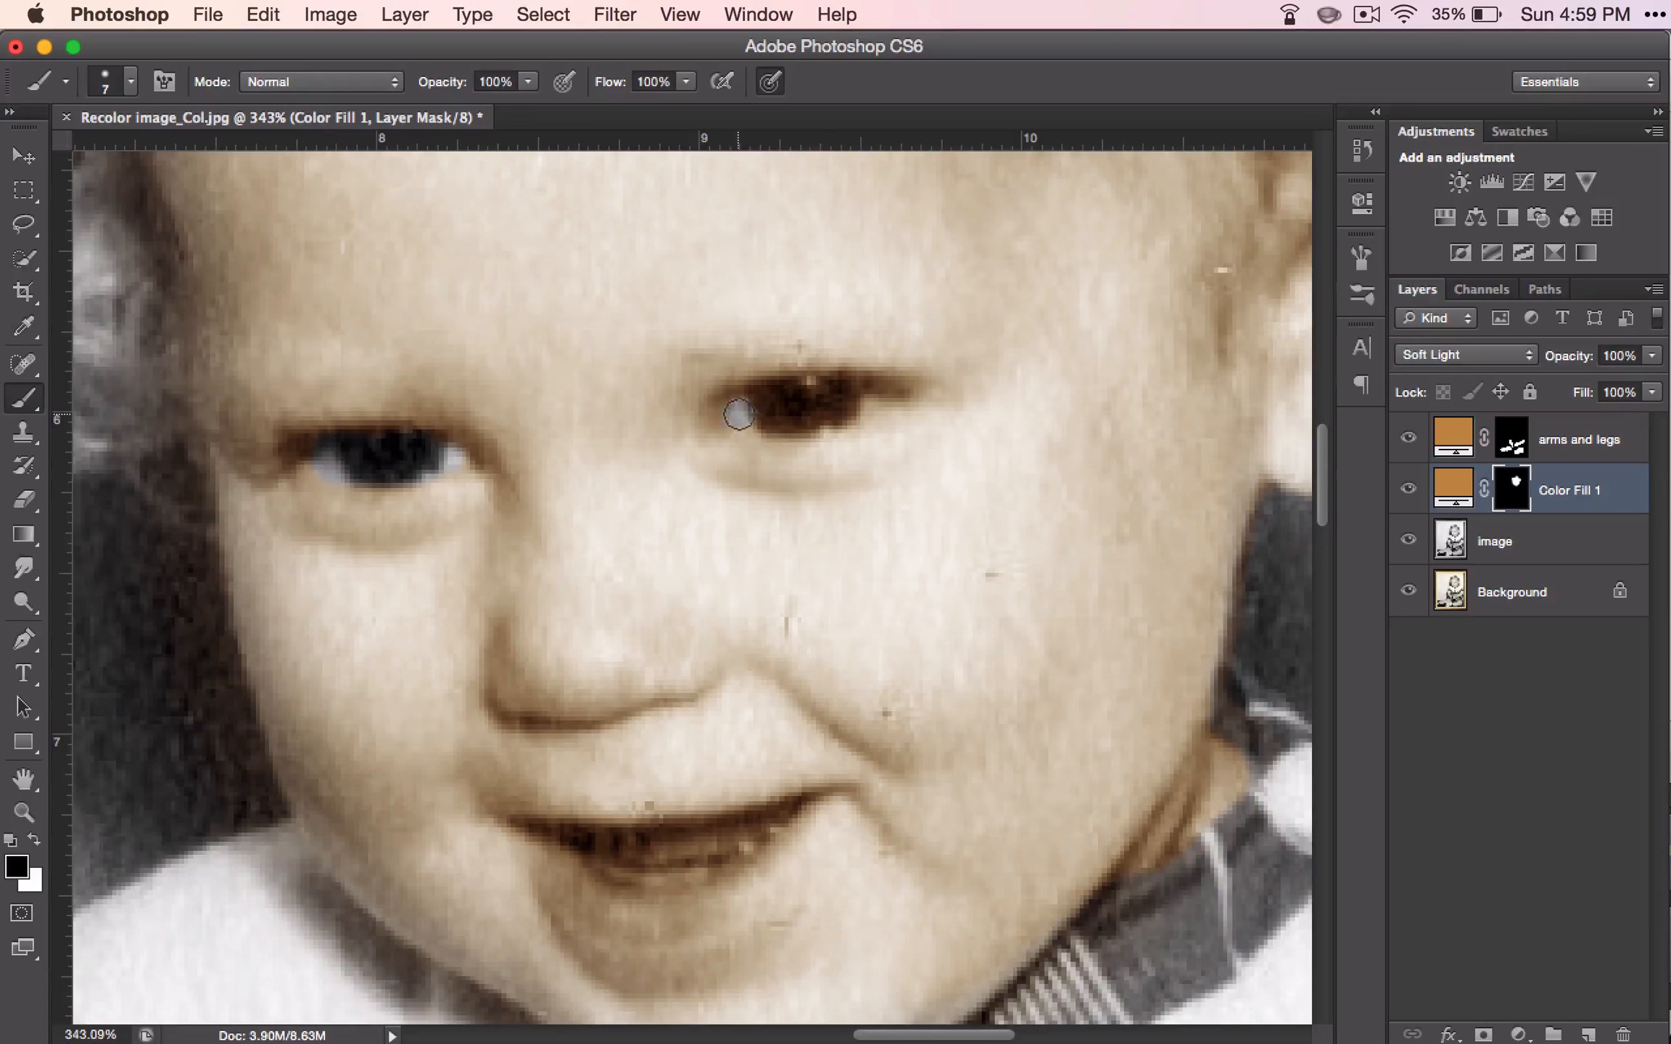
Step: Paint black on the mask over the right eye and both lips to clear the tint
{"action": "left_click_drag", "start_coordinate": [738, 415], "coordinate": [776, 414]}
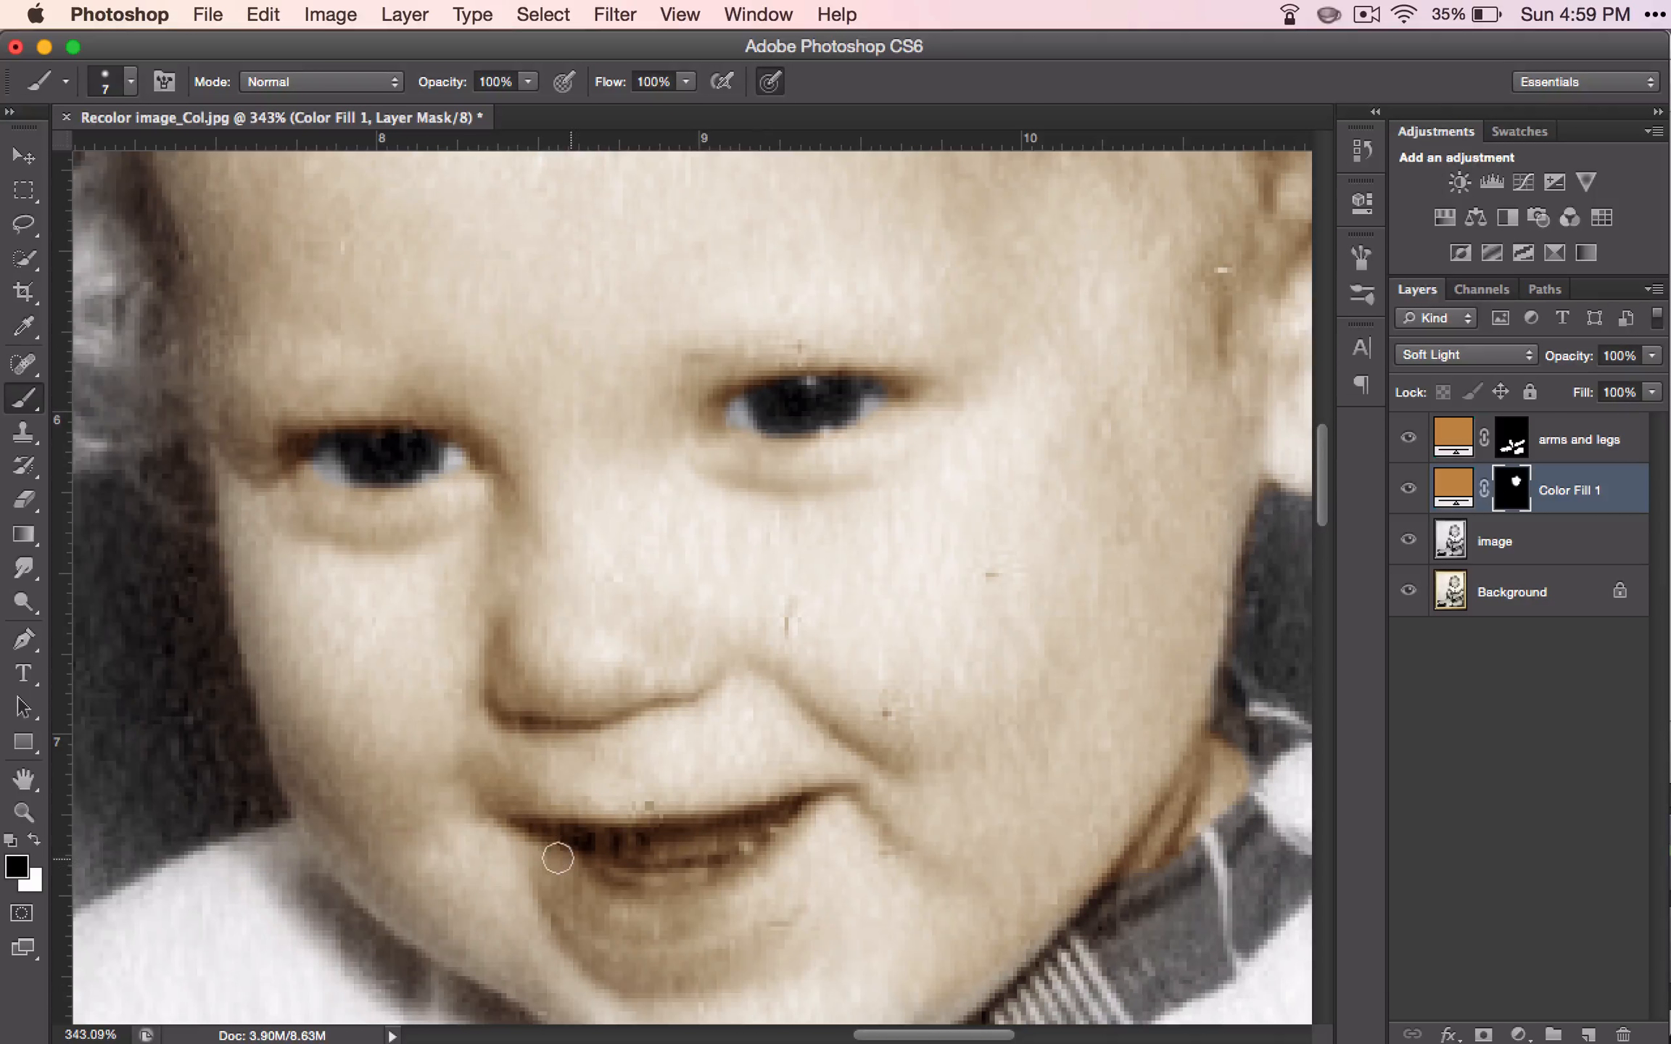
{"action": "left_click_drag", "start_coordinate": [556, 857], "coordinate": [801, 796]}
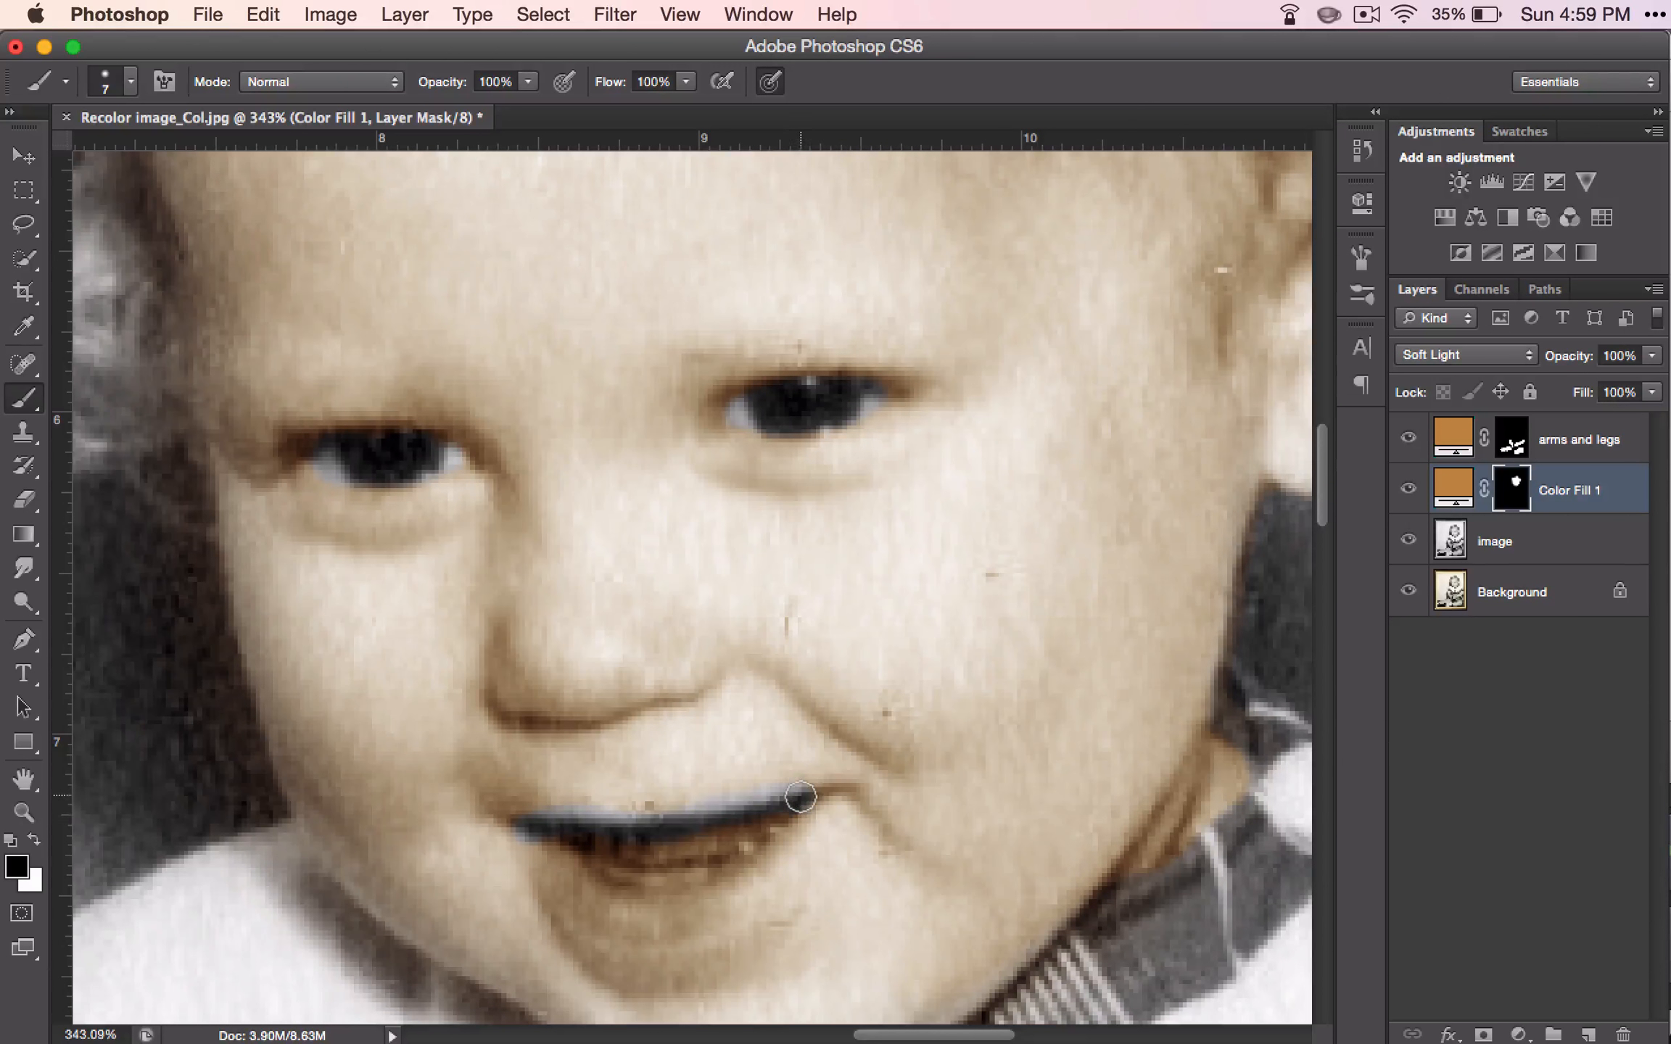
{"action": "left_click_drag", "start_coordinate": [799, 796], "coordinate": [668, 820]}
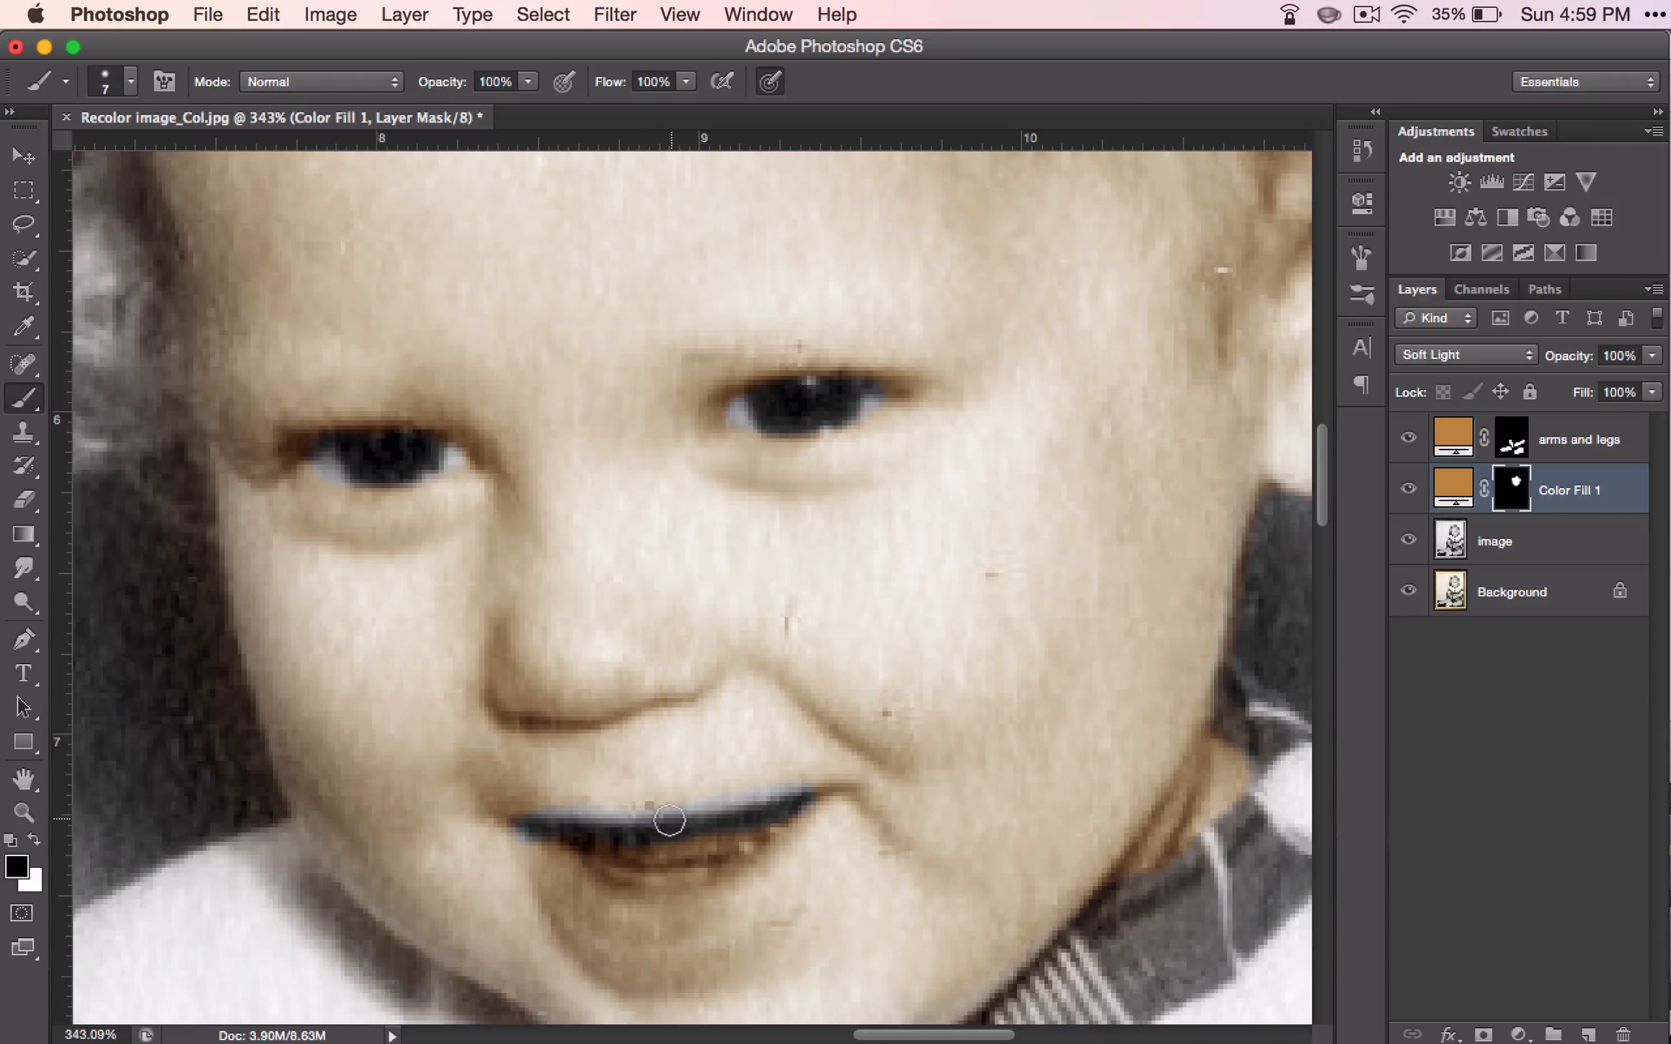
{"action": "left_click_drag", "start_coordinate": [669, 820], "coordinate": [769, 848]}
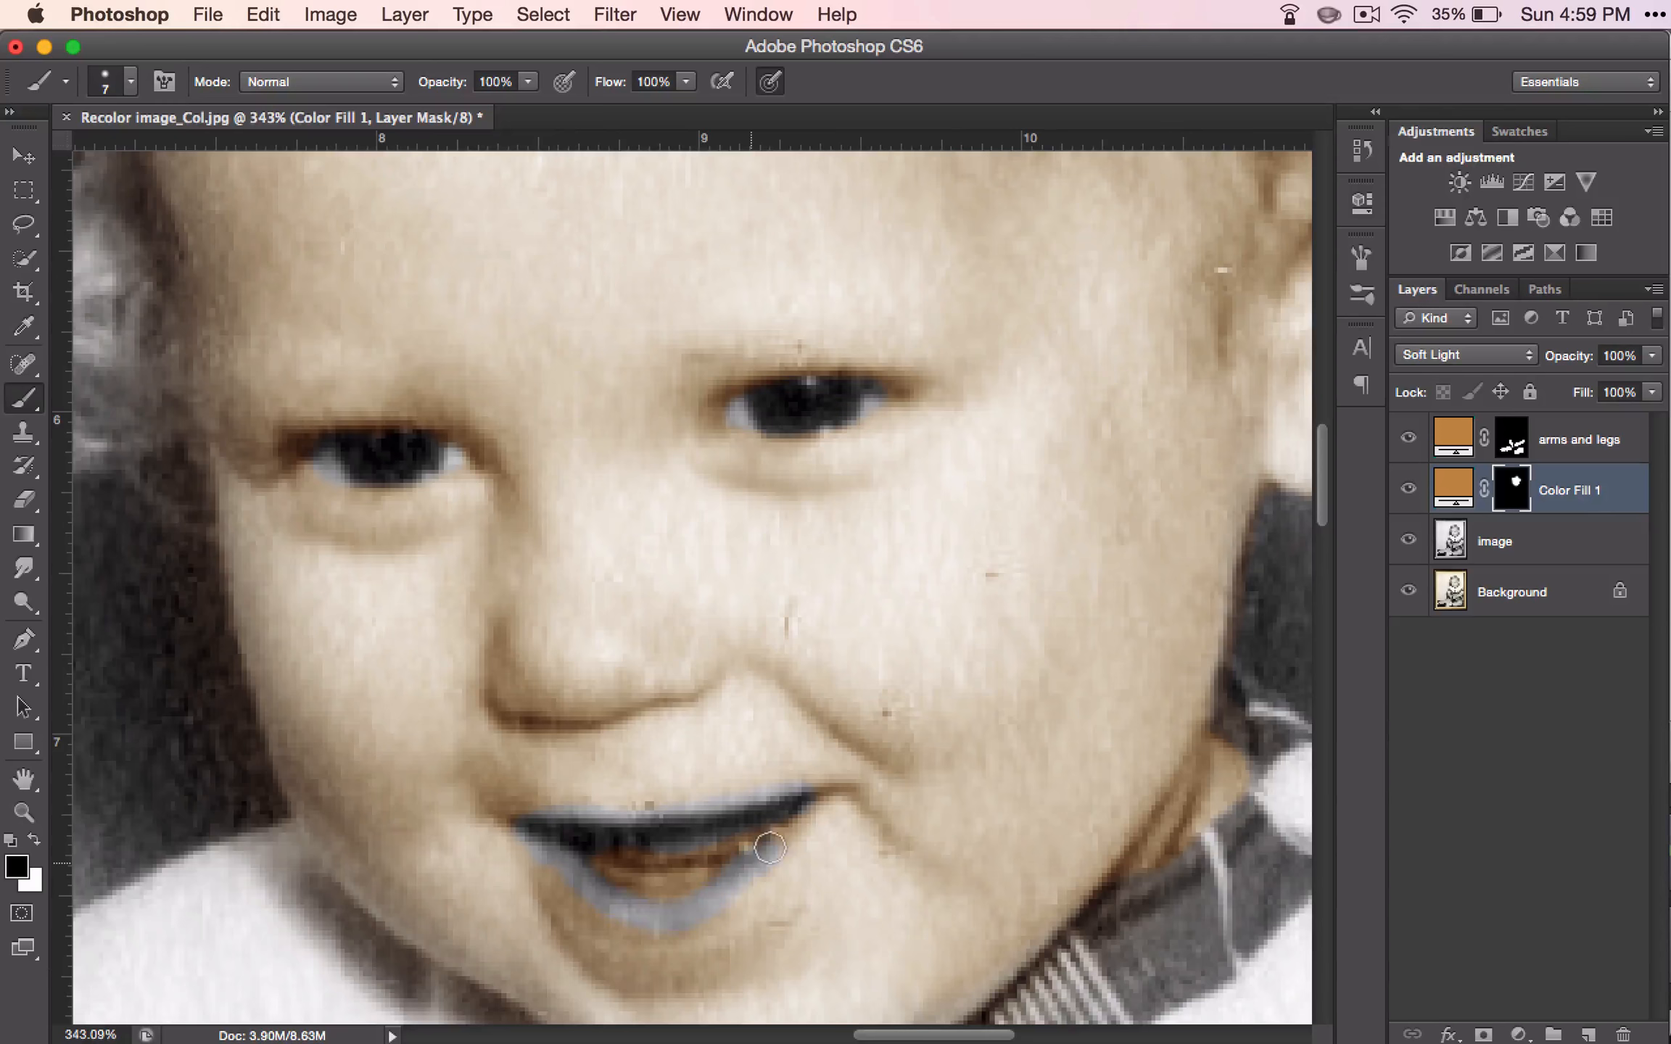